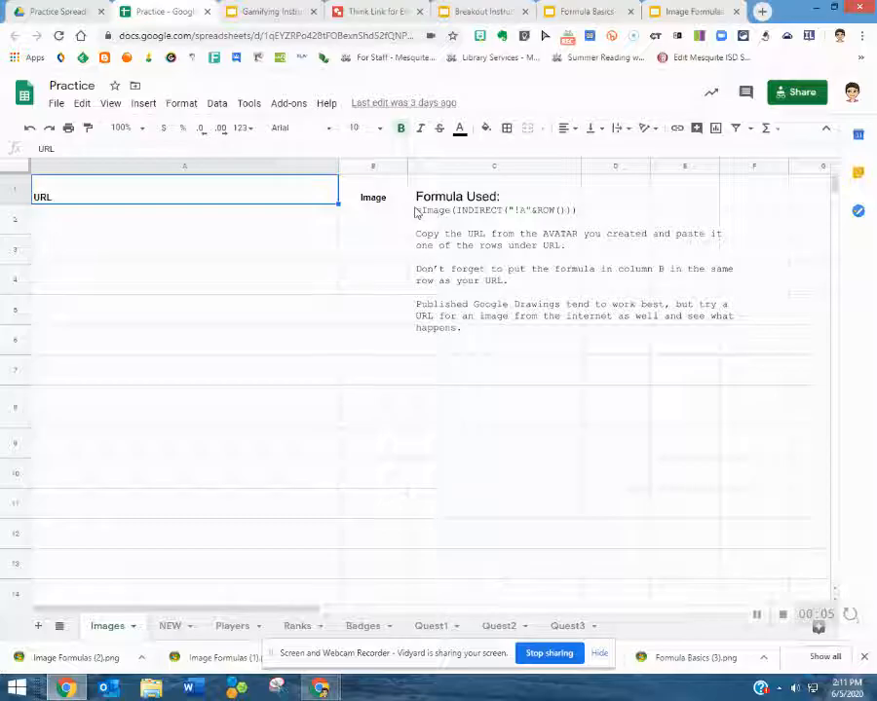
mouse_move(371, 273)
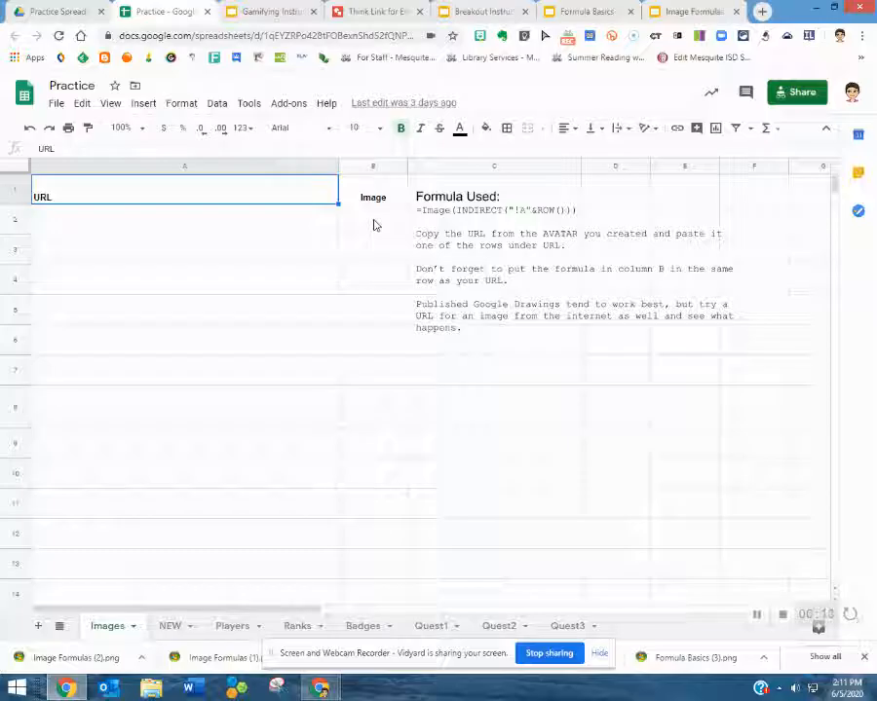
- Enter =Image(INDIRECT("!A"&ROW())) in cell B2 to display the badge image
left_click(373, 219)
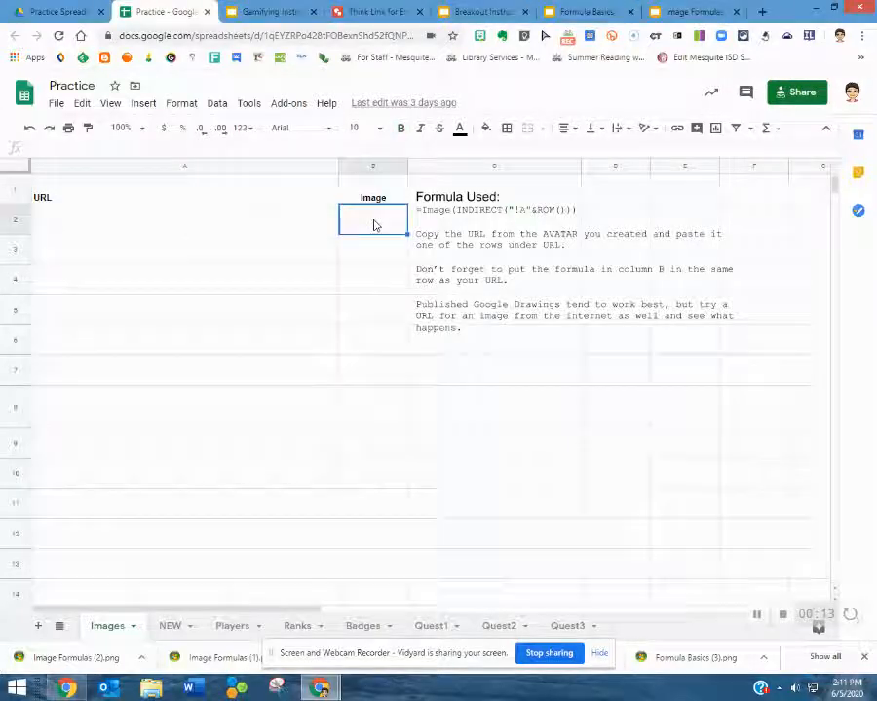
type("=")
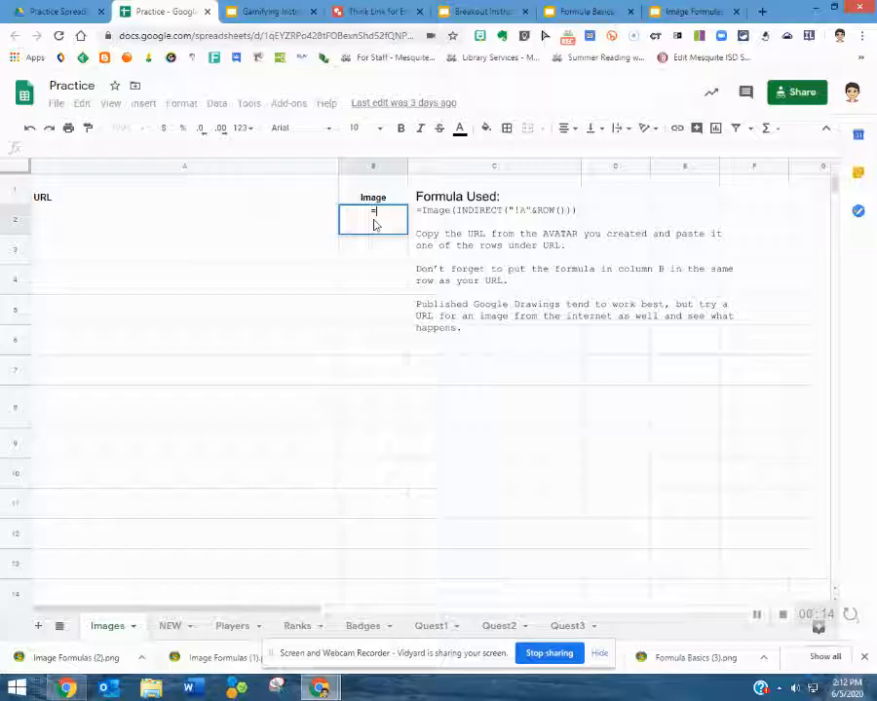
type("Image(")
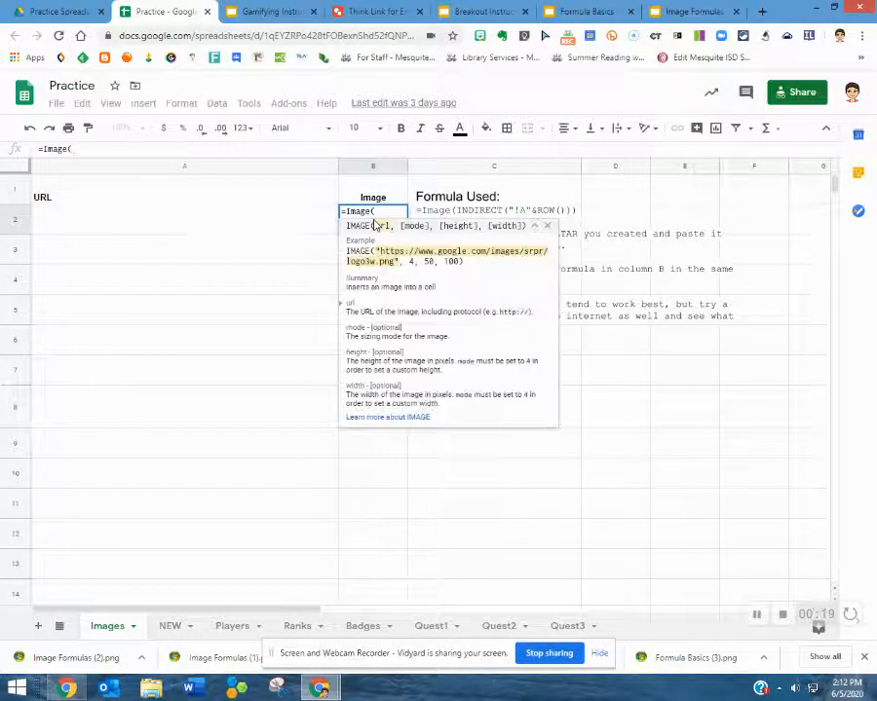
type("INDIRECT(\"!A")
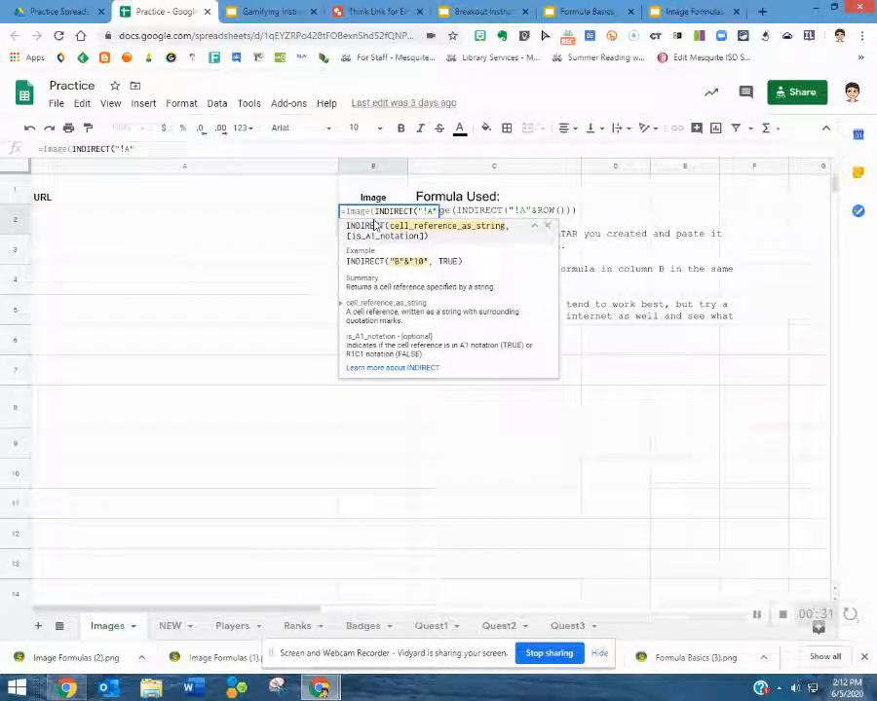
type("&ROW()))")
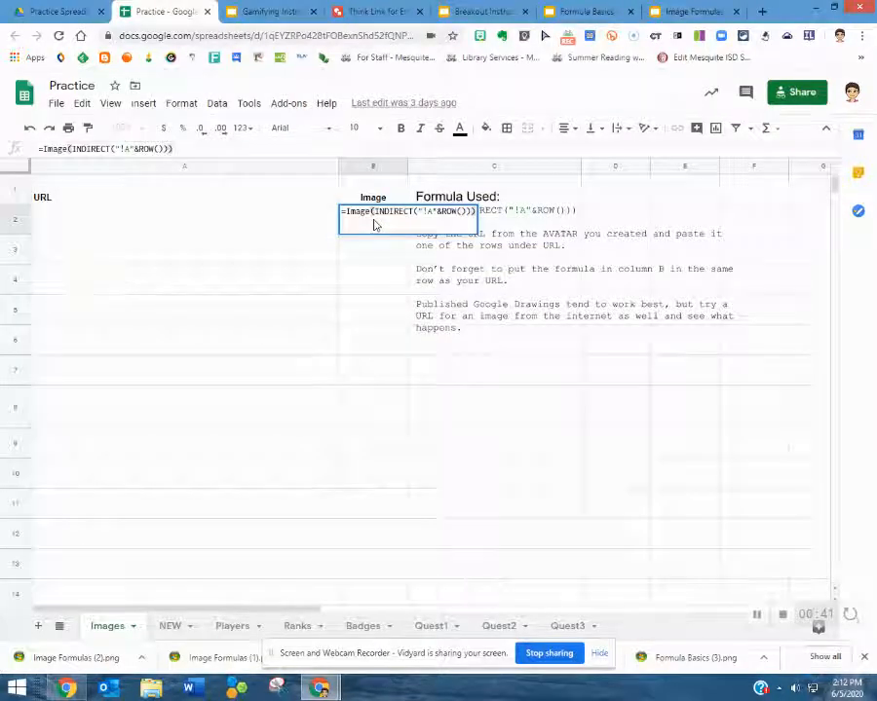
key("enter")
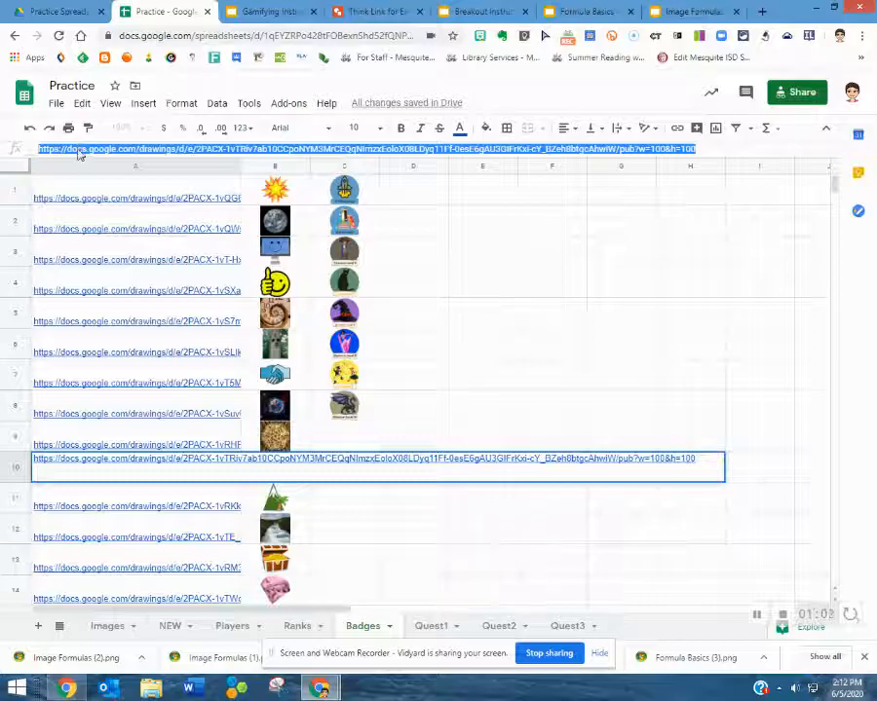
mouse_move(134, 199)
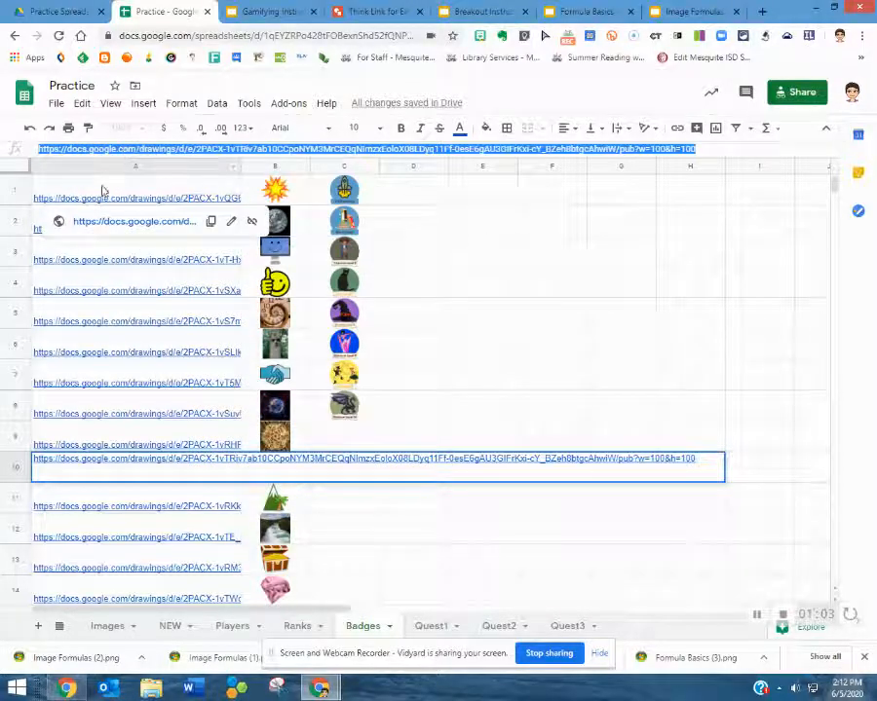